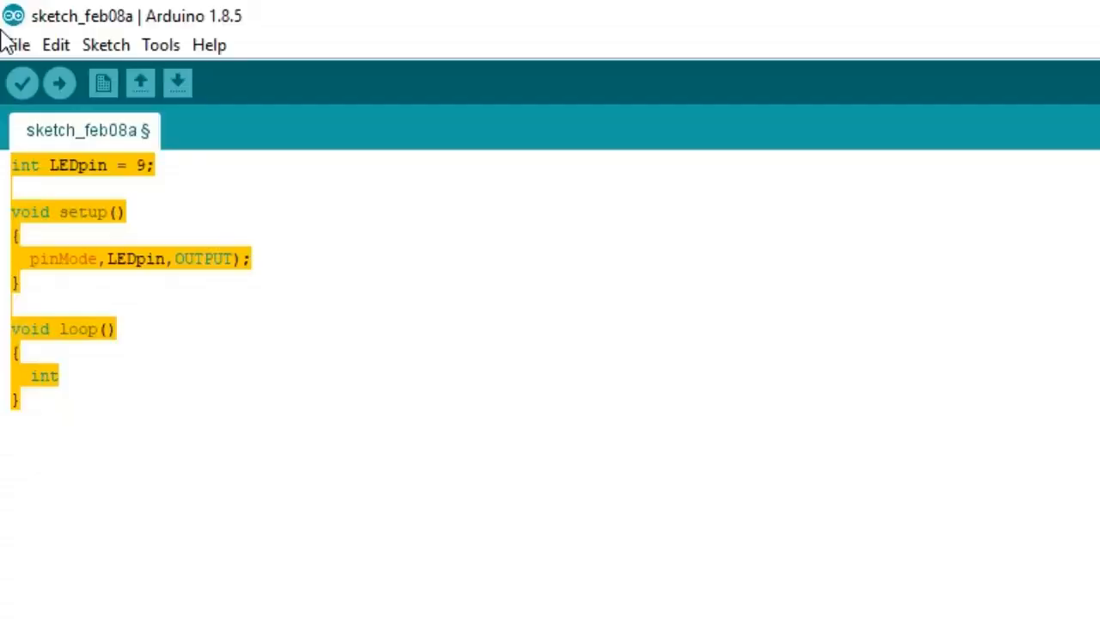
# Step: Clear the old sketch and declare int LEDpin = 9; on the first line
pyautogui.press('ctrl+a')
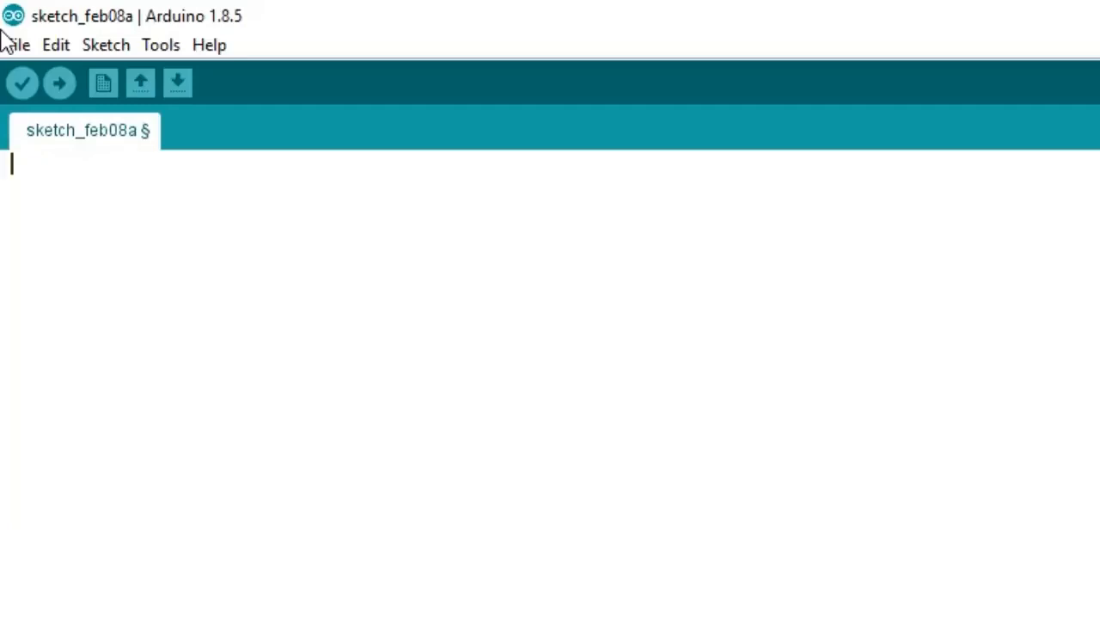
pyautogui.write('int')
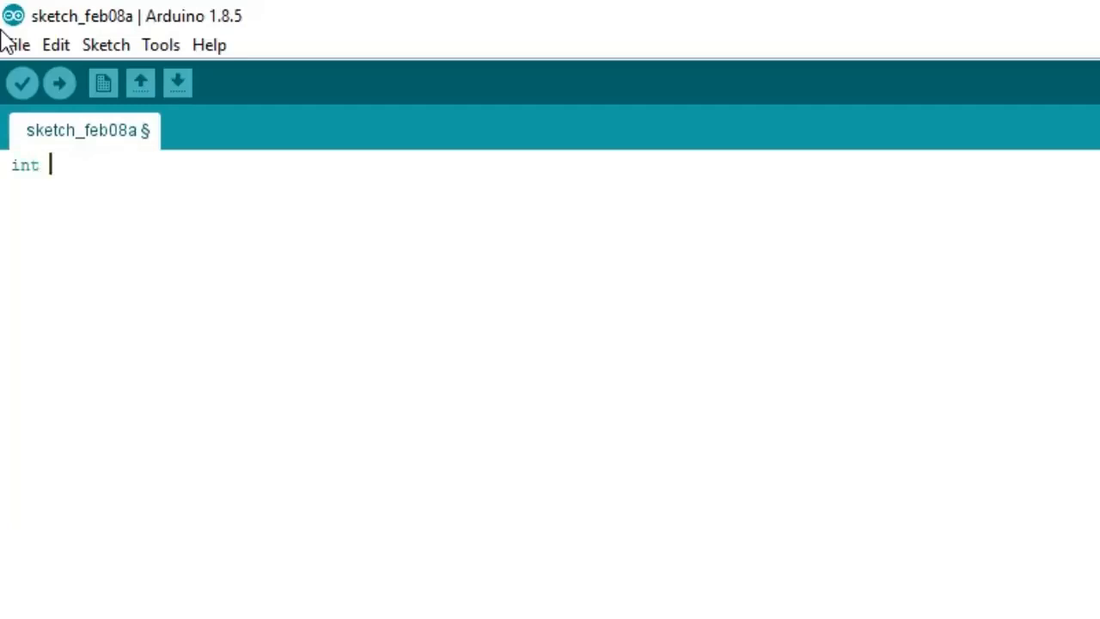
pyautogui.write('LEDpi')
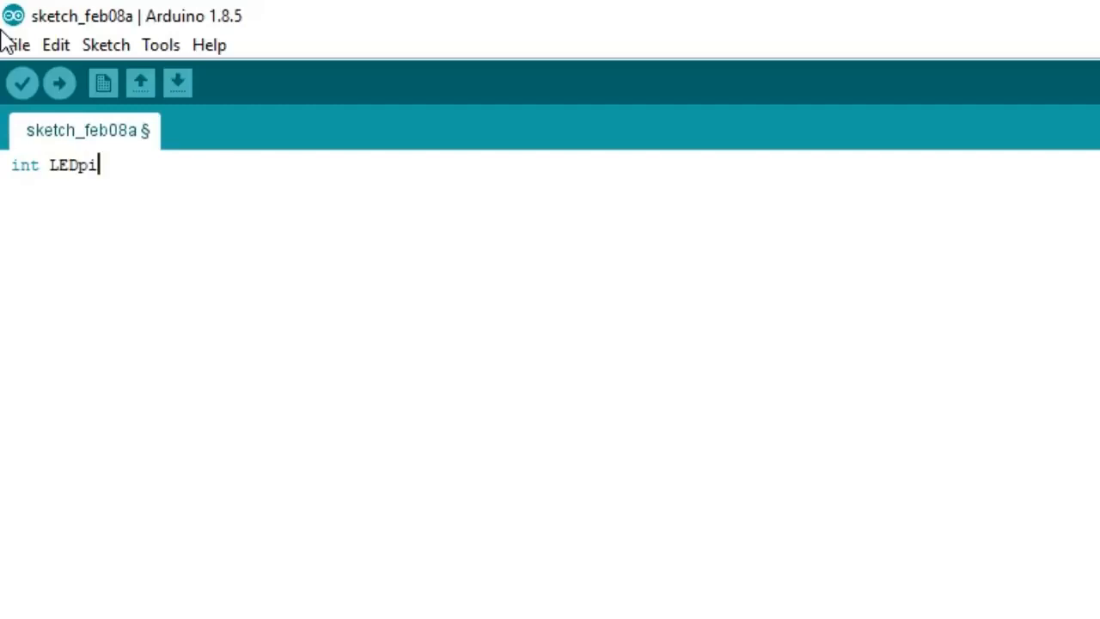
pyautogui.write('n = 9')
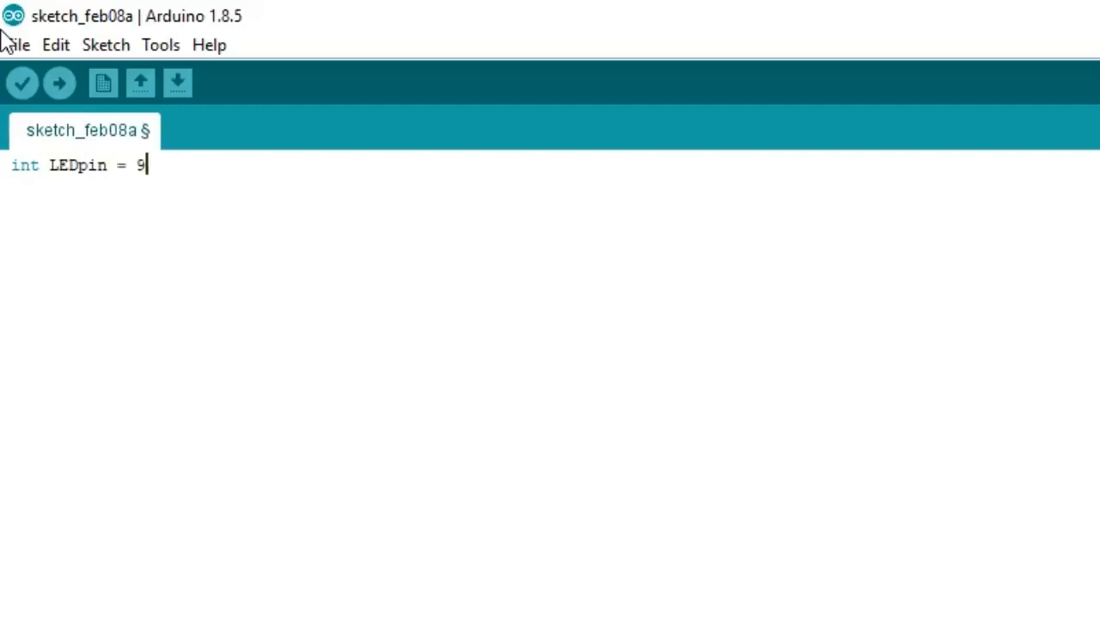
pyautogui.write(';')
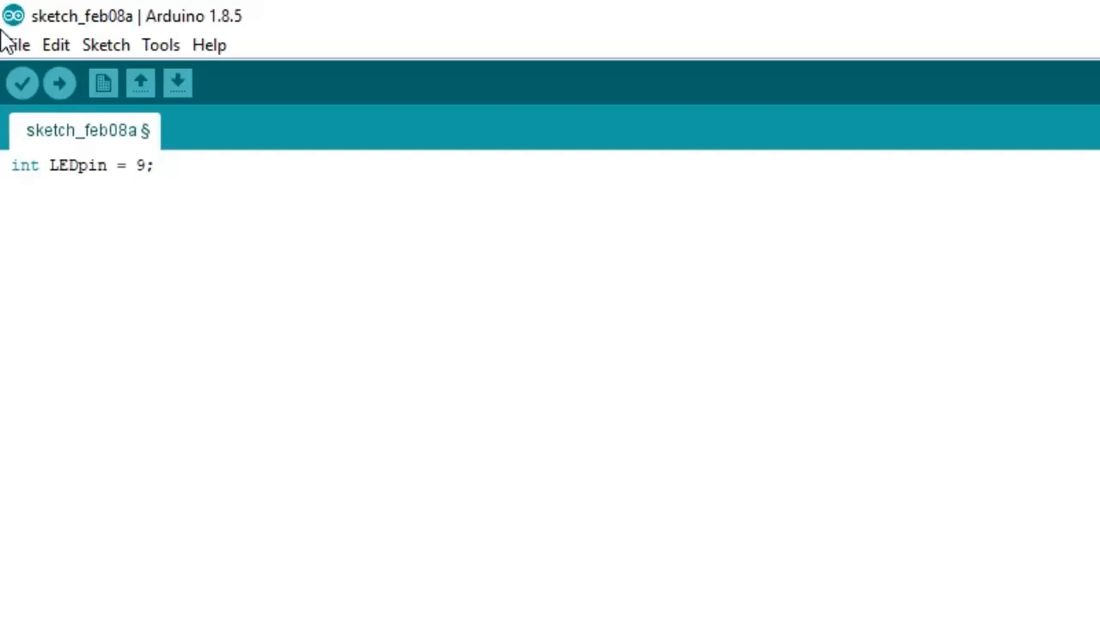
pyautogui.write('v')
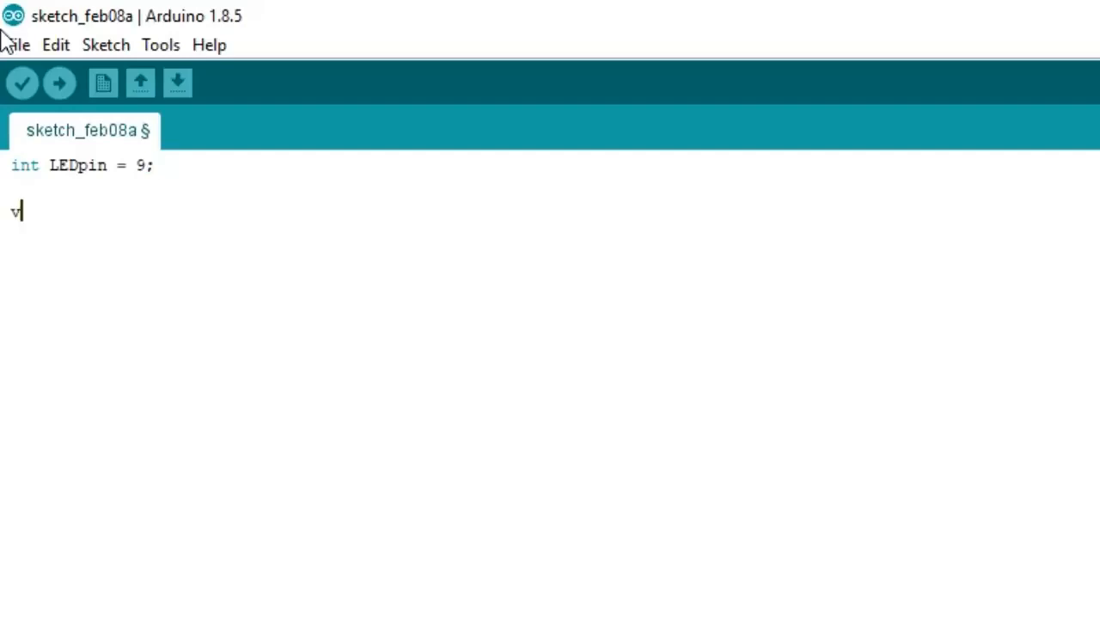
# Step: Write void setup() containing pinMode(LEDpin, OUTPUT);
pyautogui.write('oid setu')
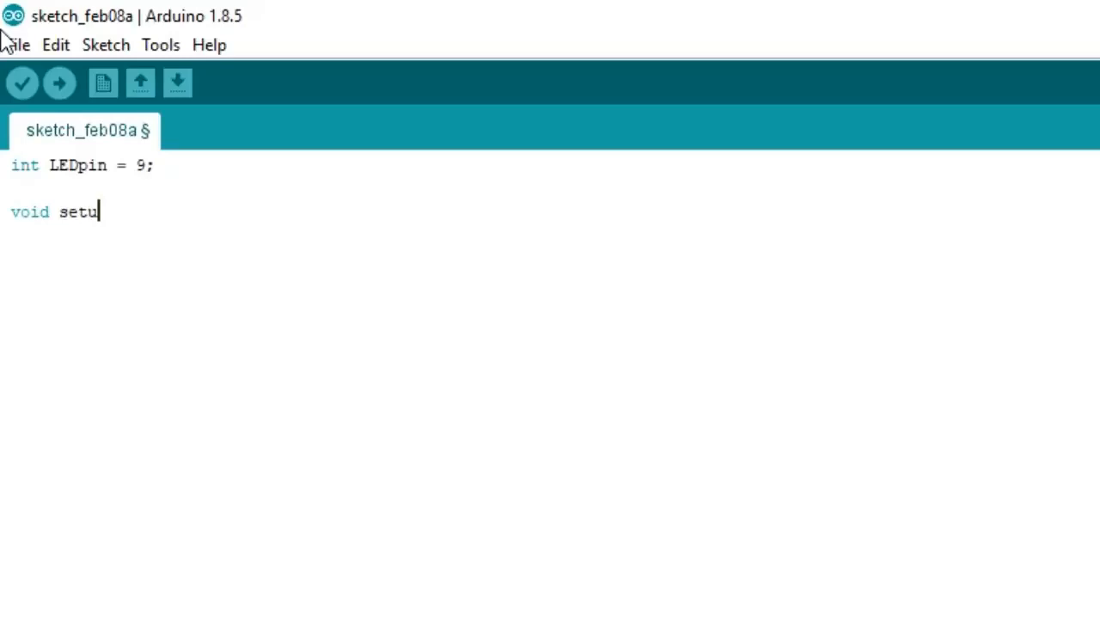
pyautogui.write('p()')
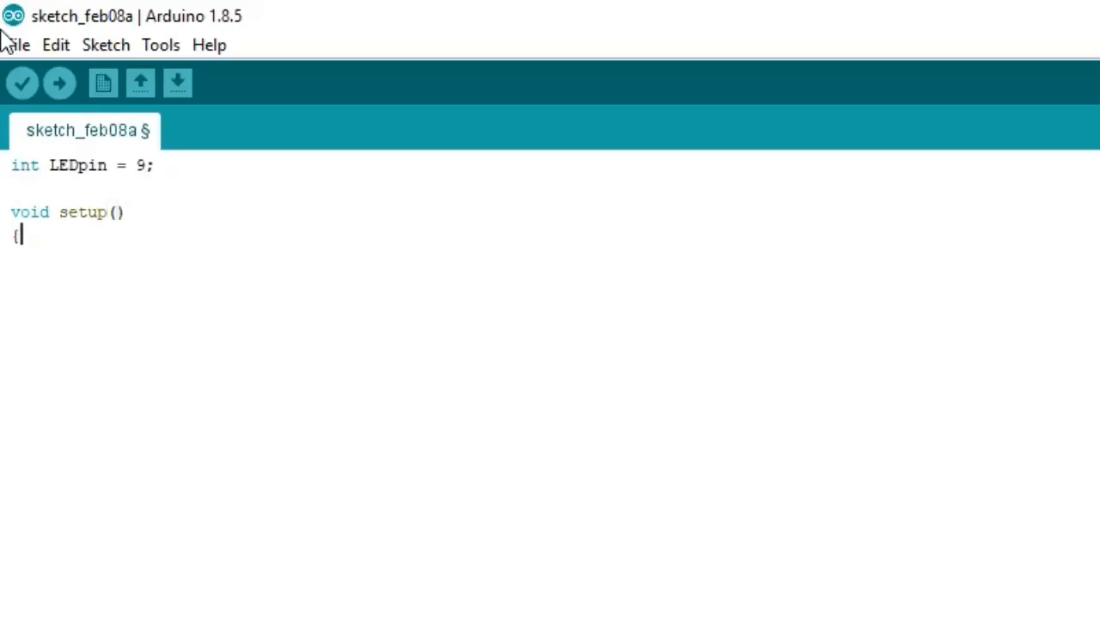
pyautogui.write('}')
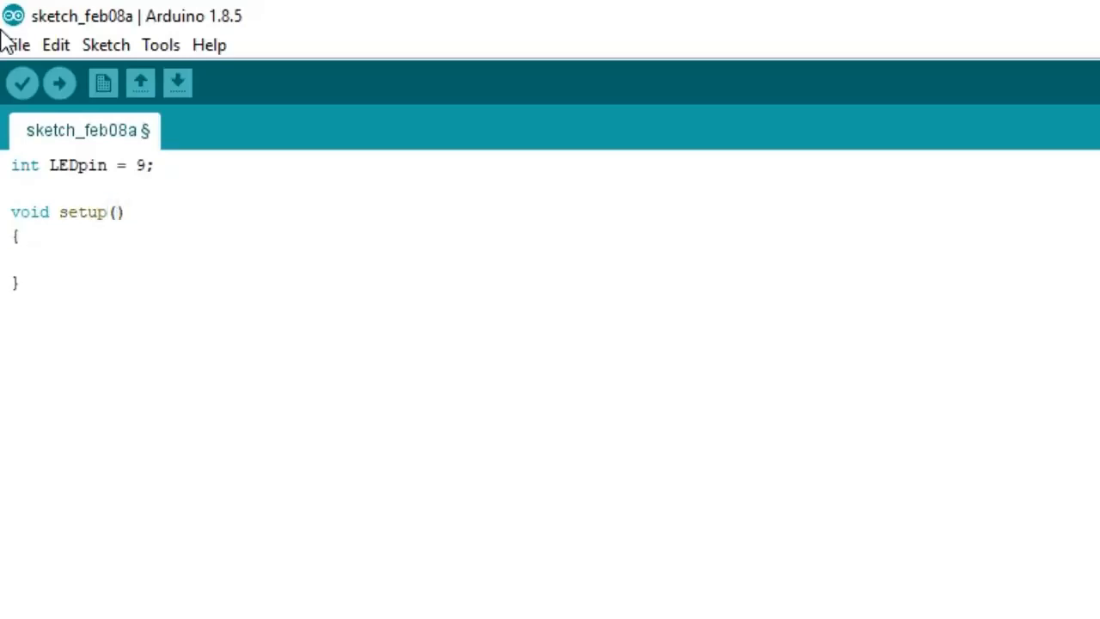
pyautogui.write('pinMod')
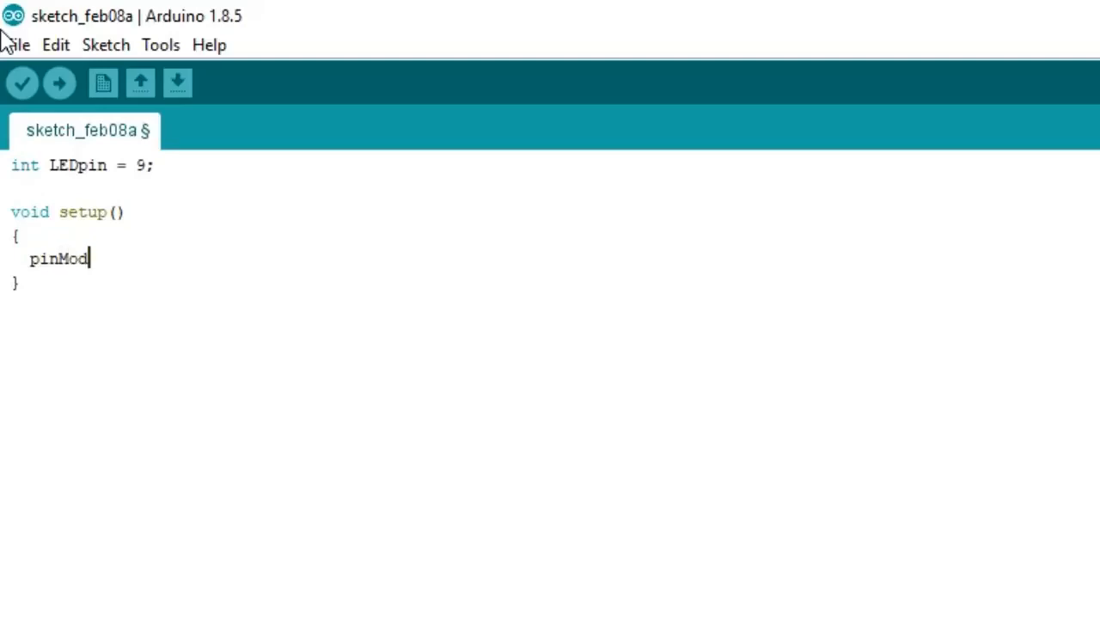
pyautogui.write('e(LE')
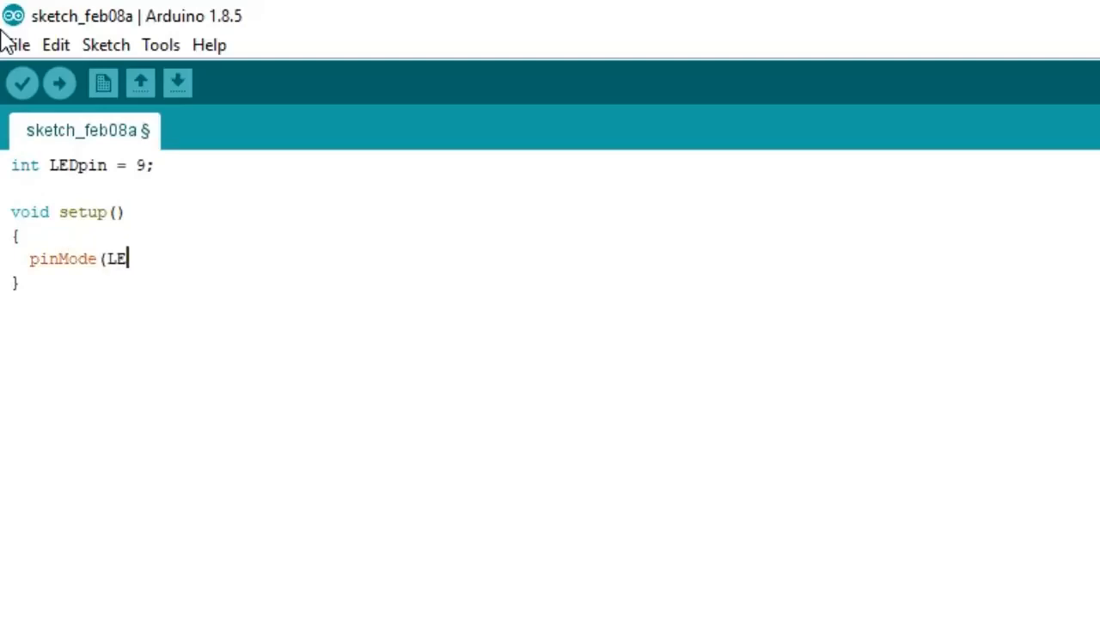
pyautogui.write('Dpin,OUTPUT')
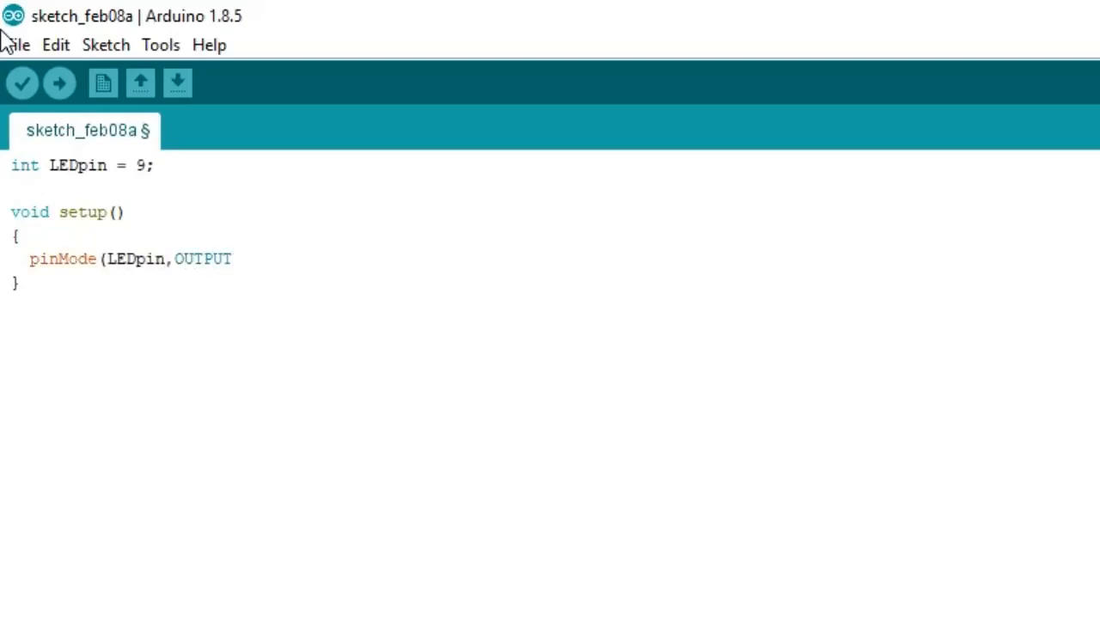
pyautogui.write(';')
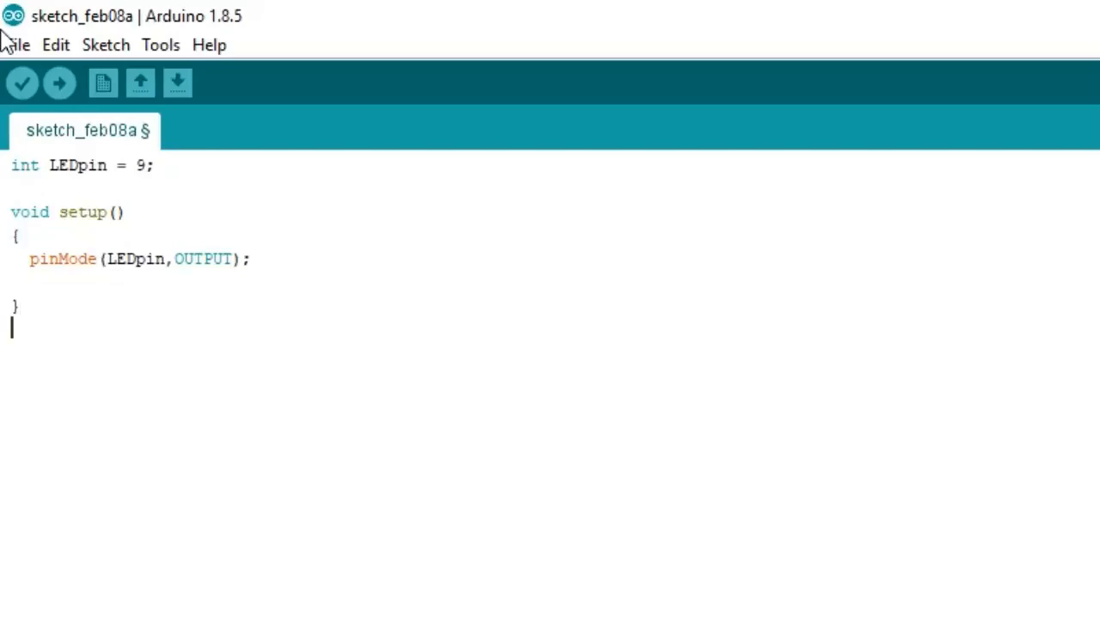
# Step: Add void loop() { } and begin declaring int i inside it
pyautogui.write('void')
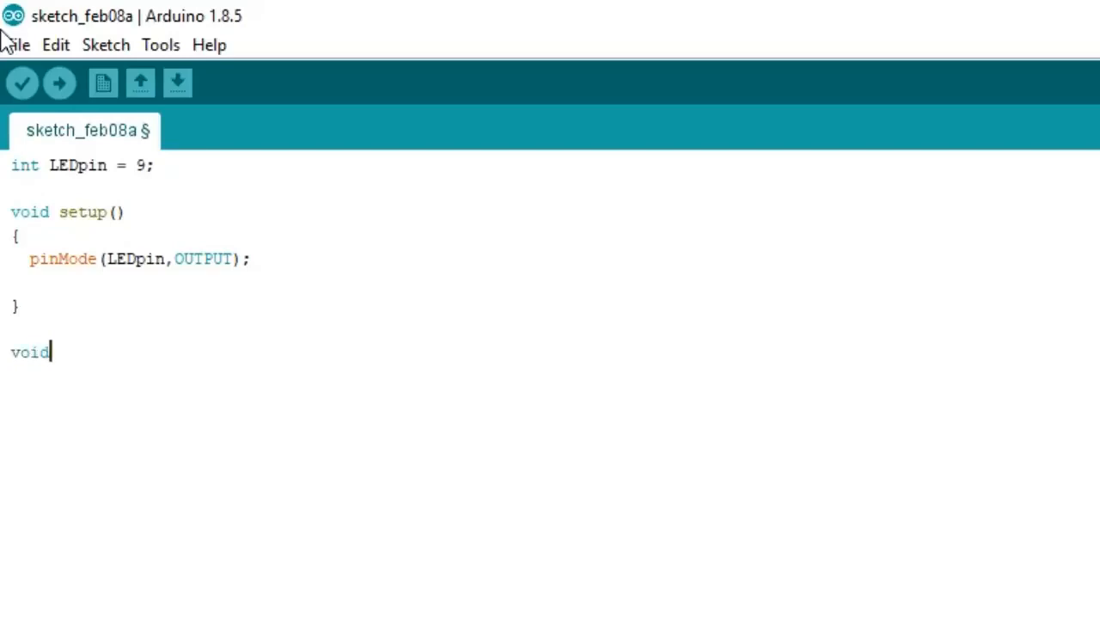
pyautogui.write('loop')
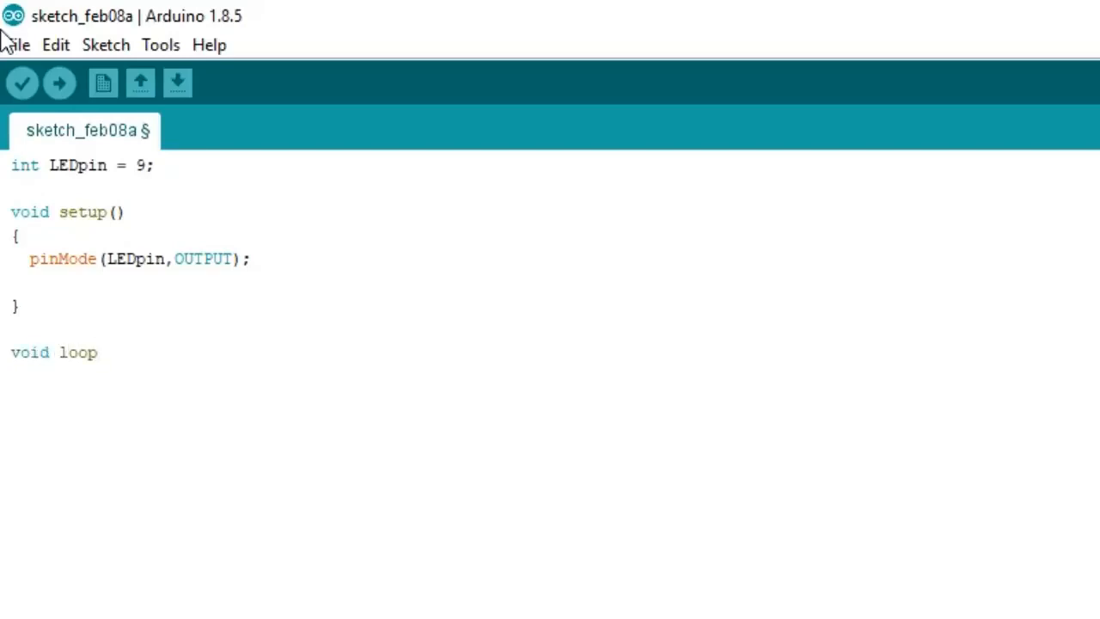
pyautogui.write('(){')
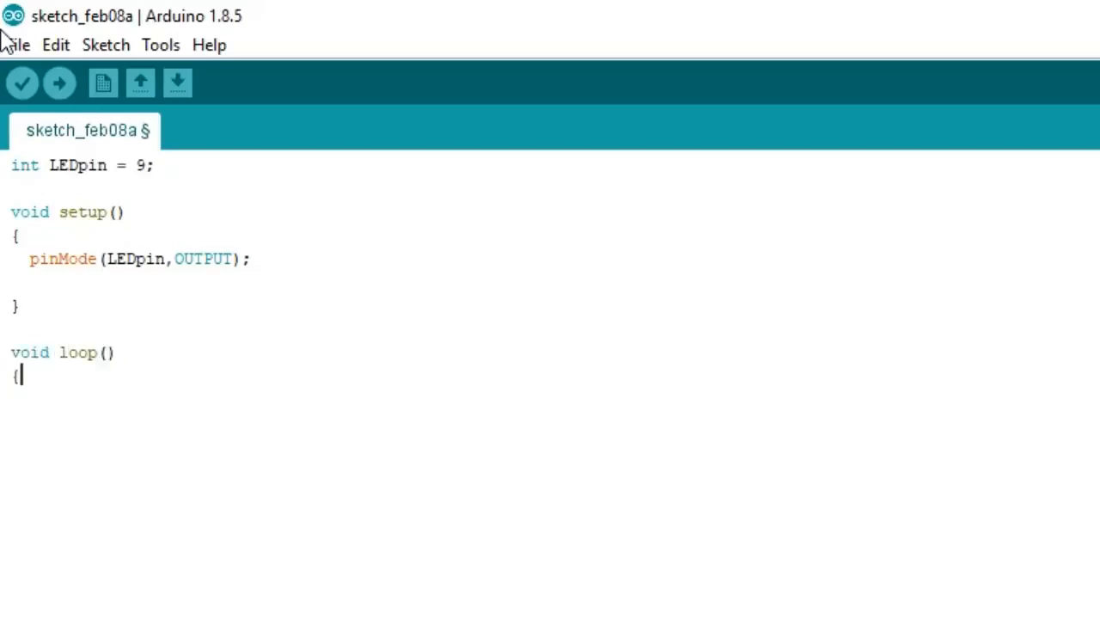
pyautogui.press('enter')
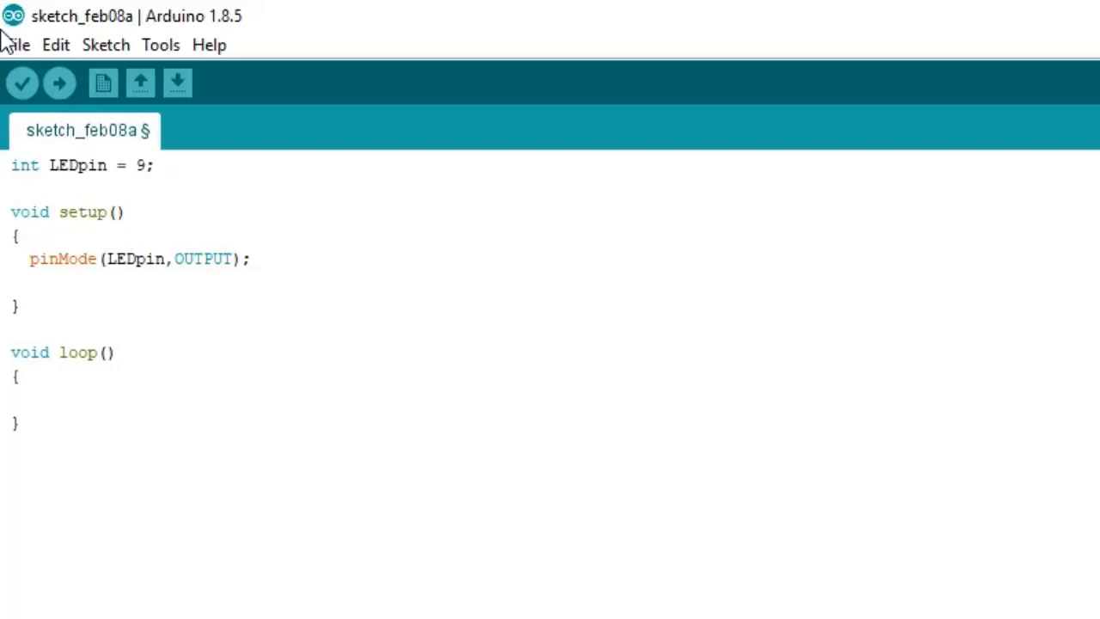
pyautogui.write('for')
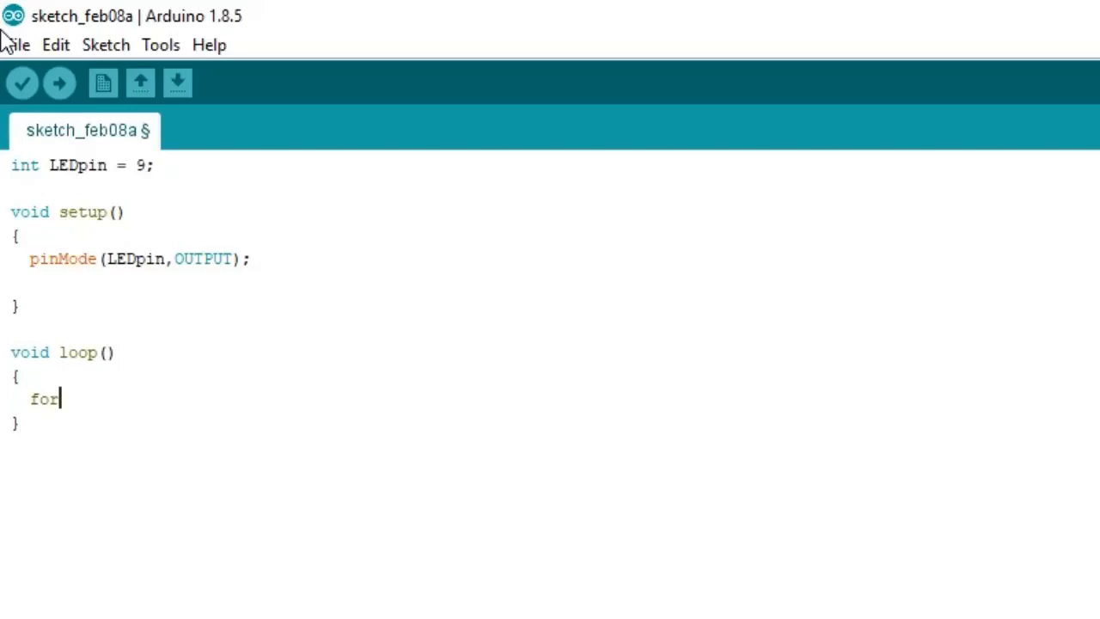
pyautogui.press('BackSpace')
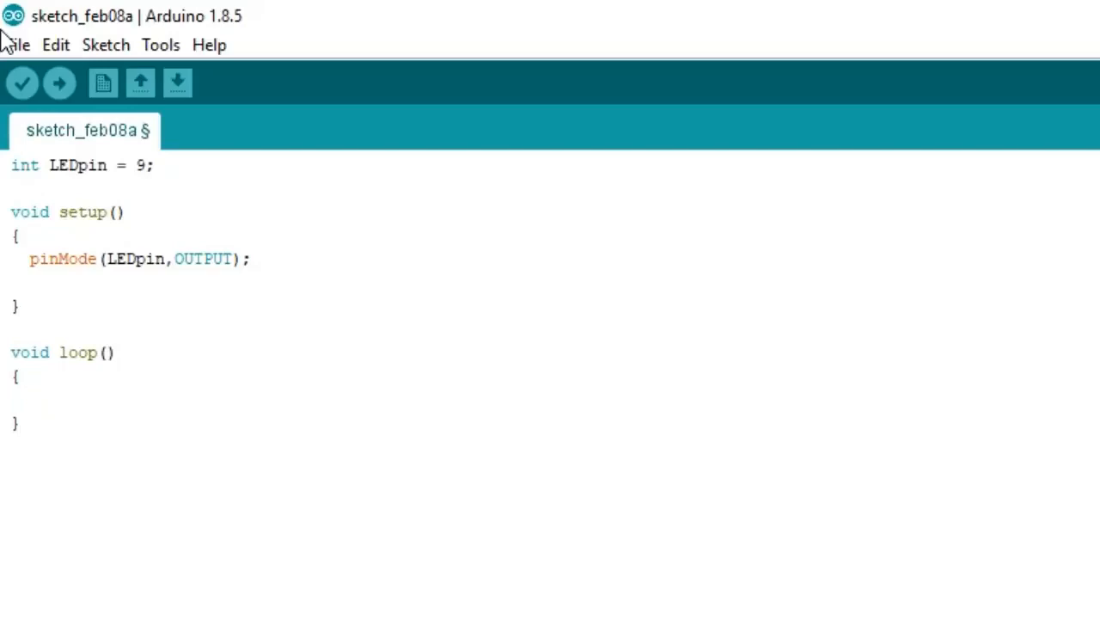
pyautogui.write('int i;')
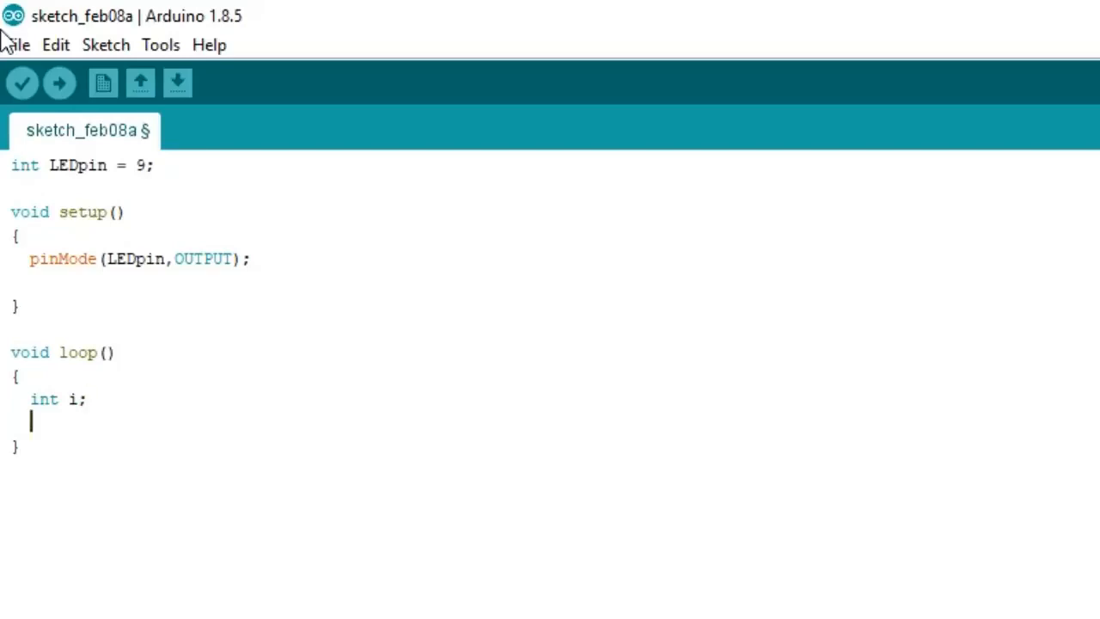
# Step: Write for (i=0; i<=1023; i++) with an opening brace inside loop()
pyautogui.write('for')
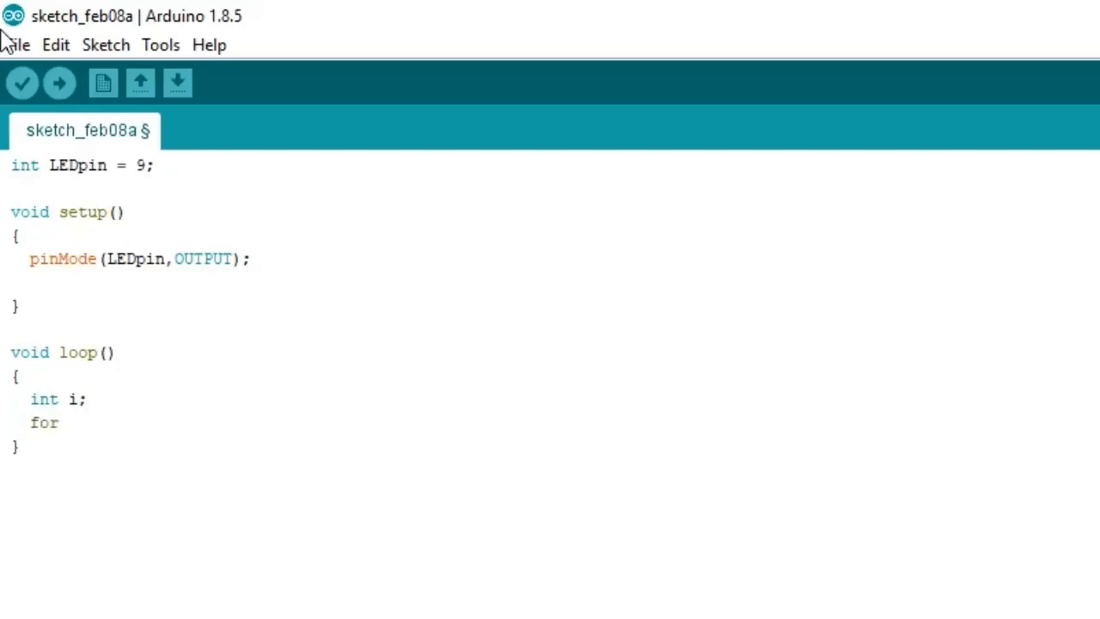
pyautogui.write('(i')
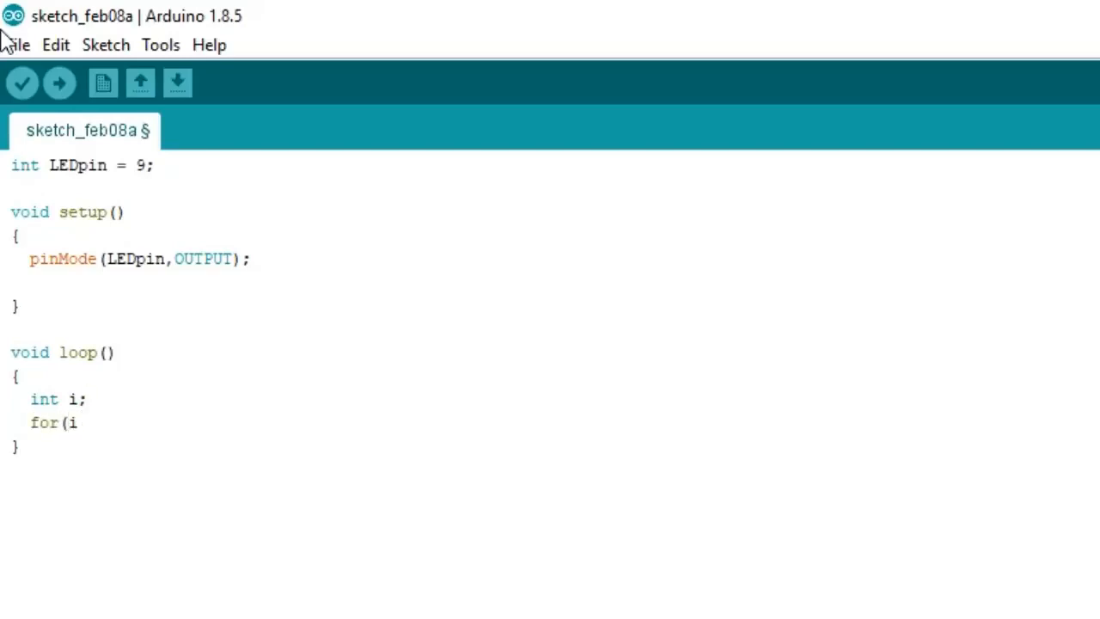
pyautogui.write('=0;')
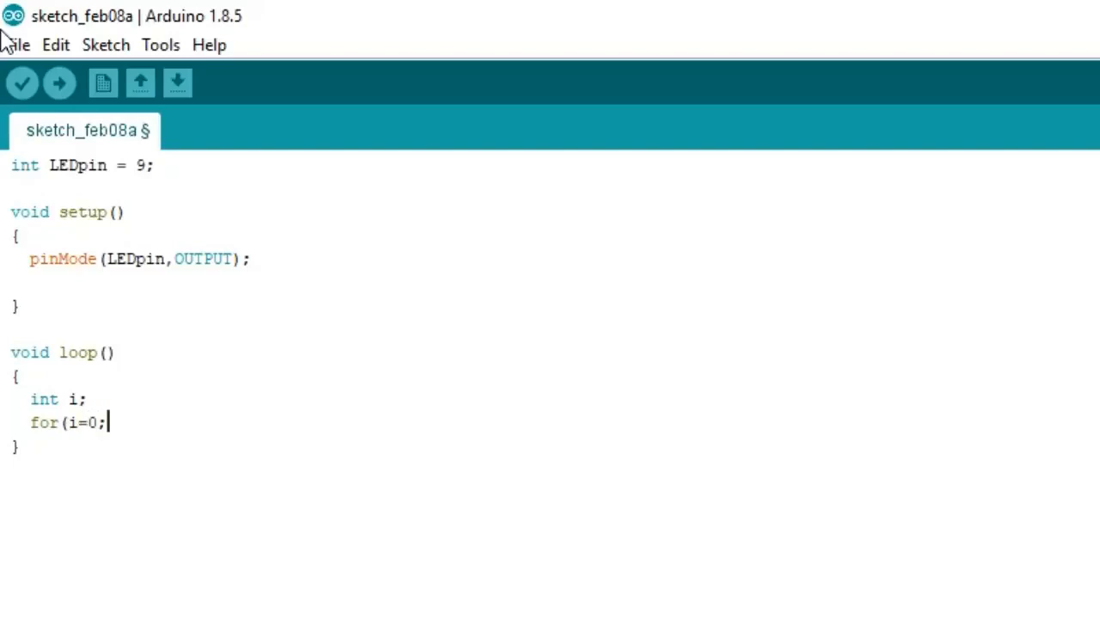
pyautogui.write('i')
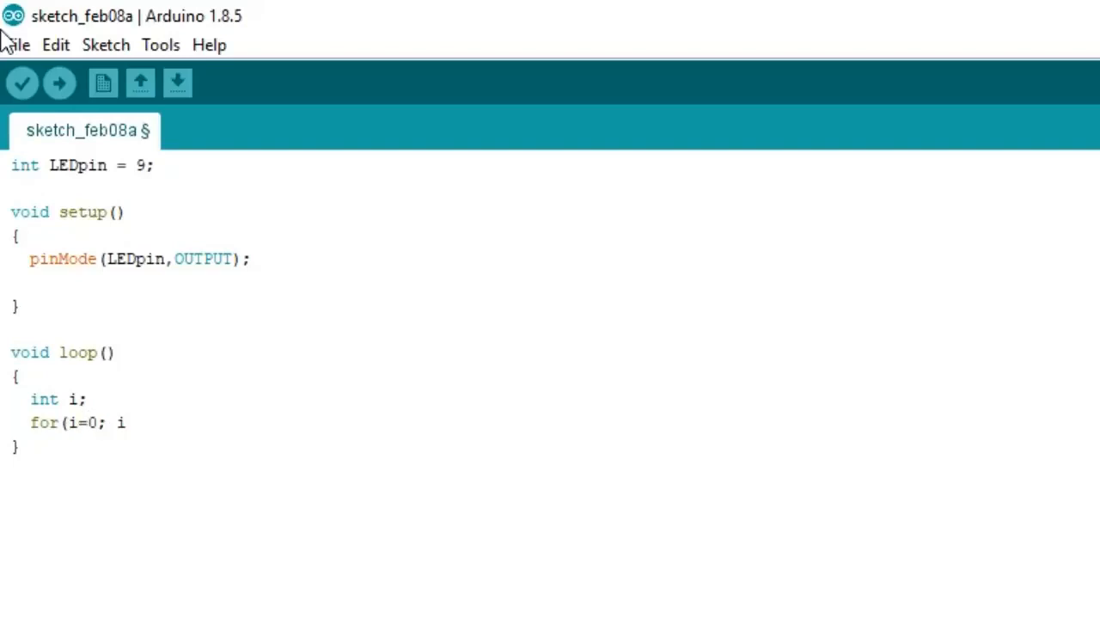
pyautogui.write('<')
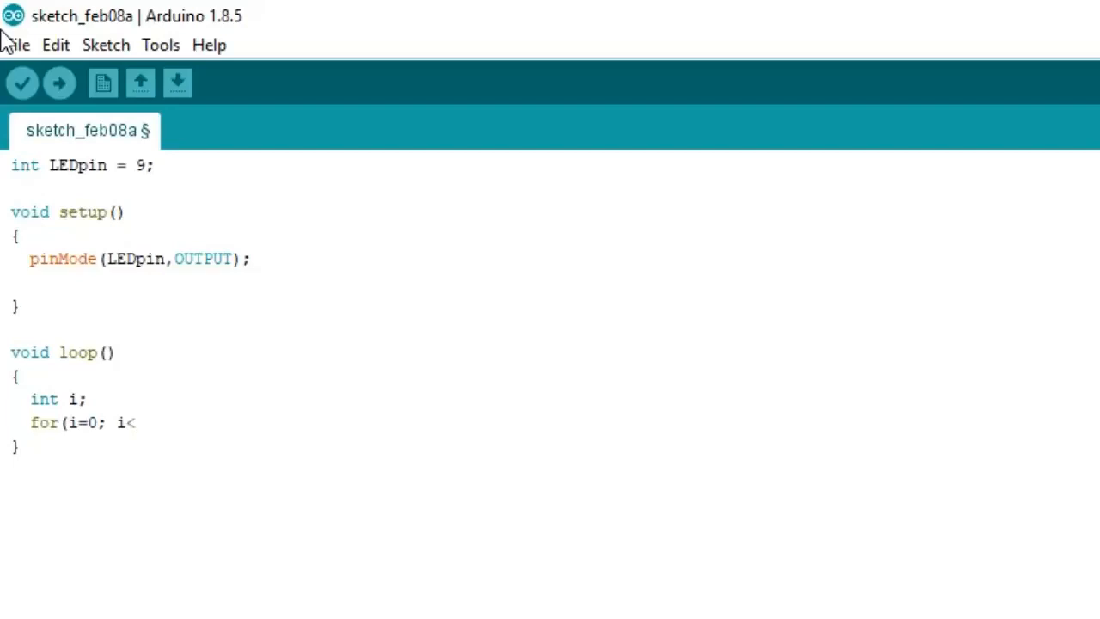
pyautogui.write('=1')
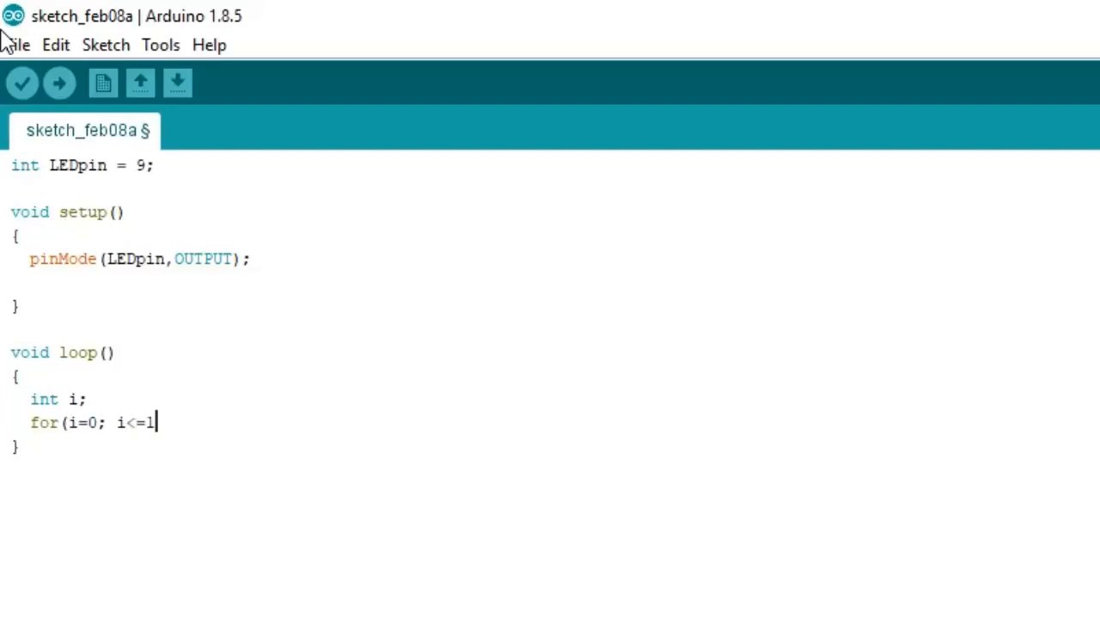
pyautogui.write('023; i')
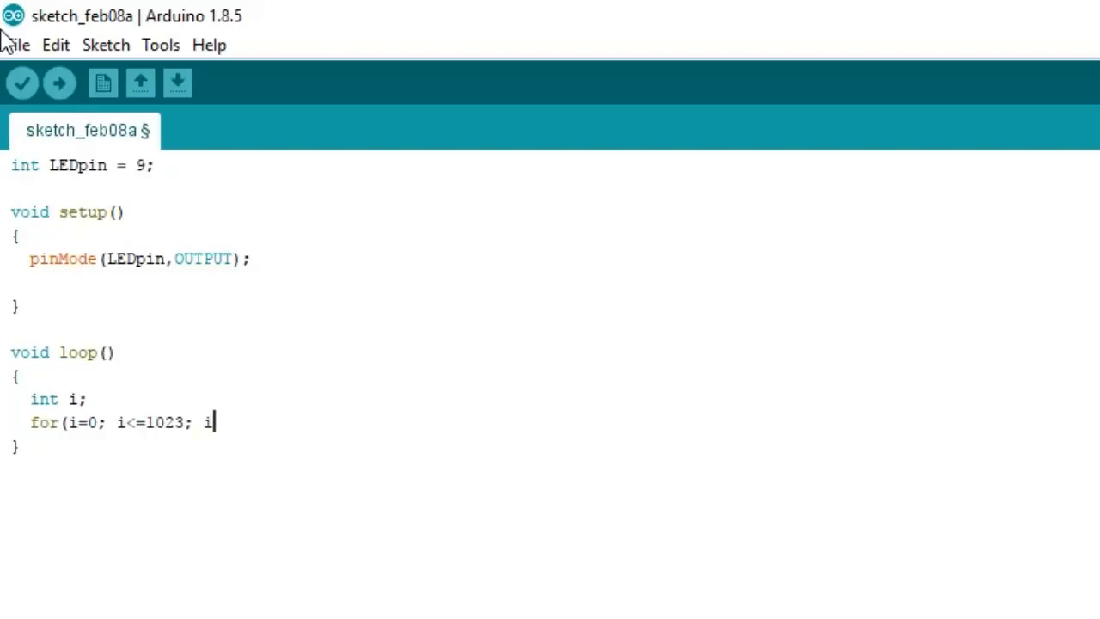
pyautogui.write('++)')
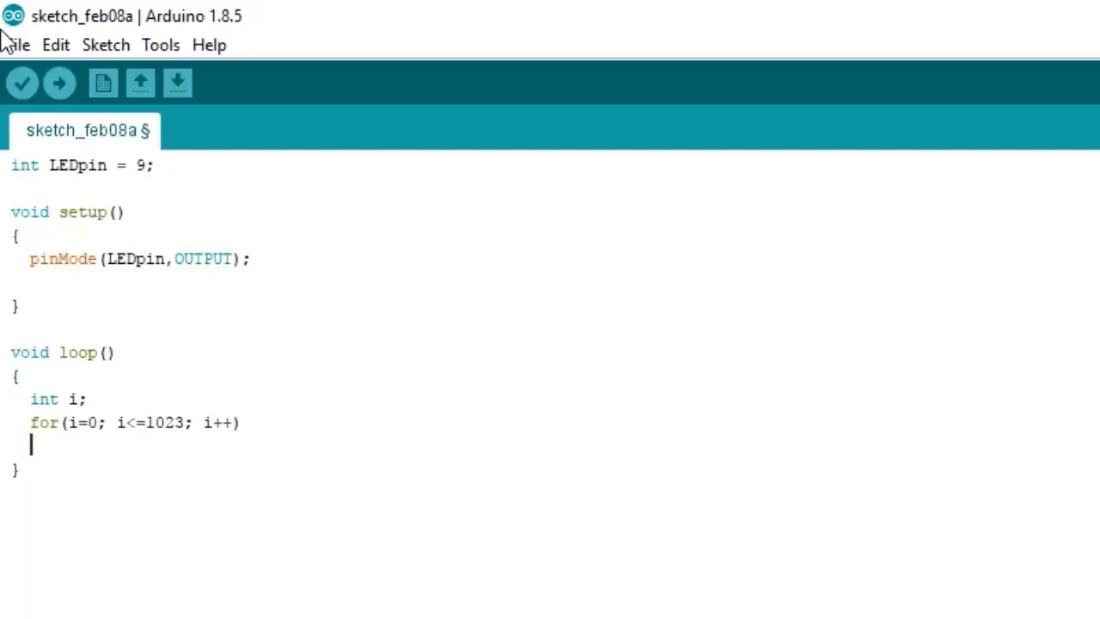
pyautogui.write('{')
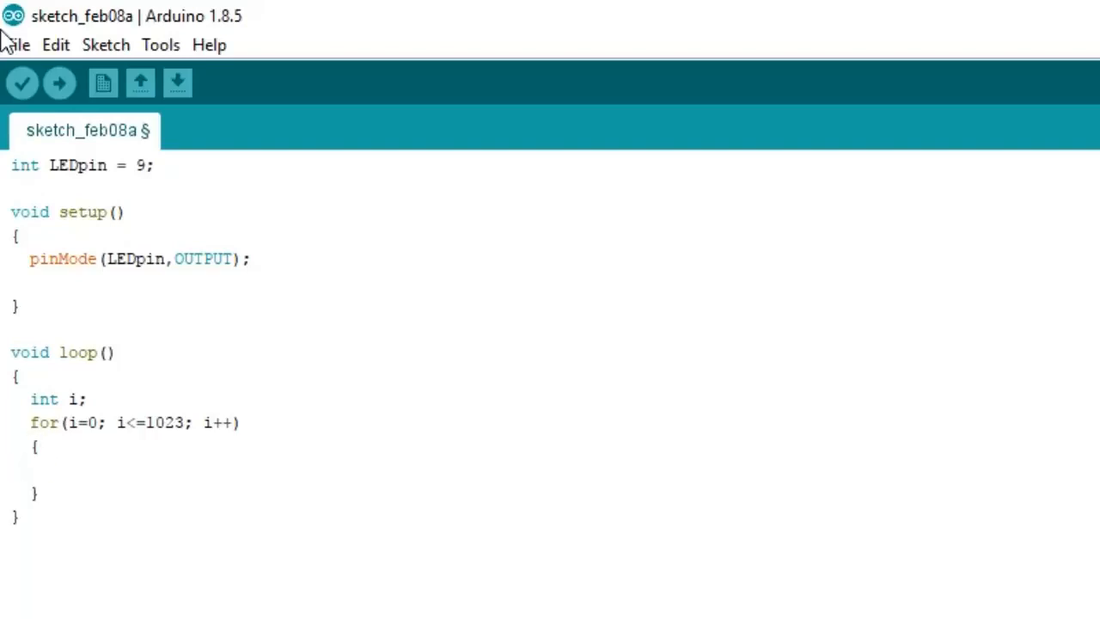
# Step: Write analogWrite(LEDpin, i); in the counting-up loop body
pyautogui.write('analo')
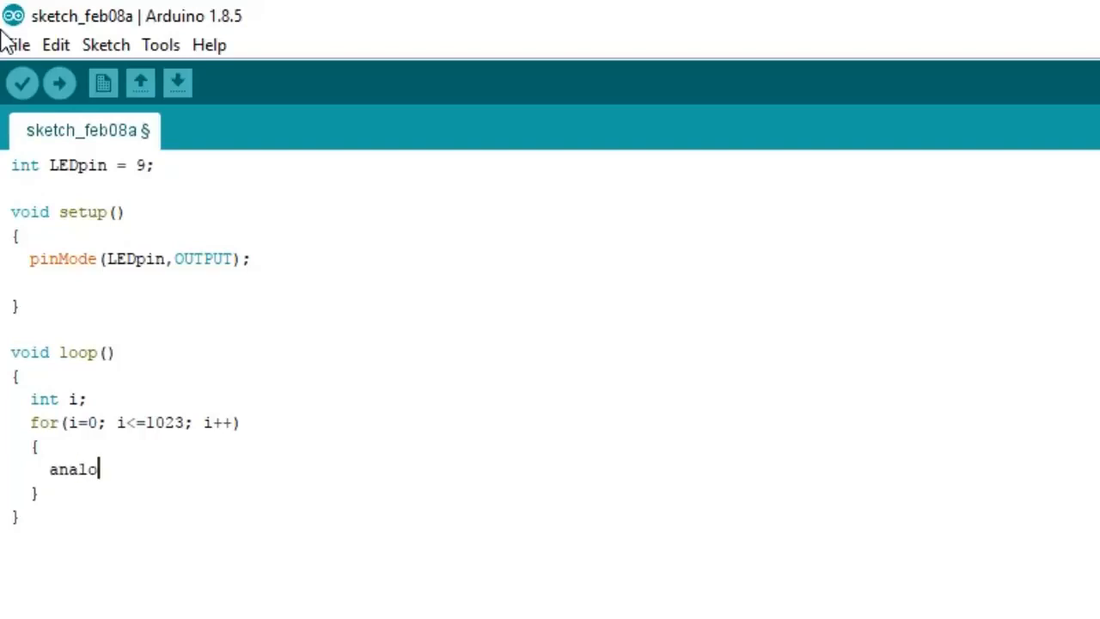
pyautogui.write('gWri')
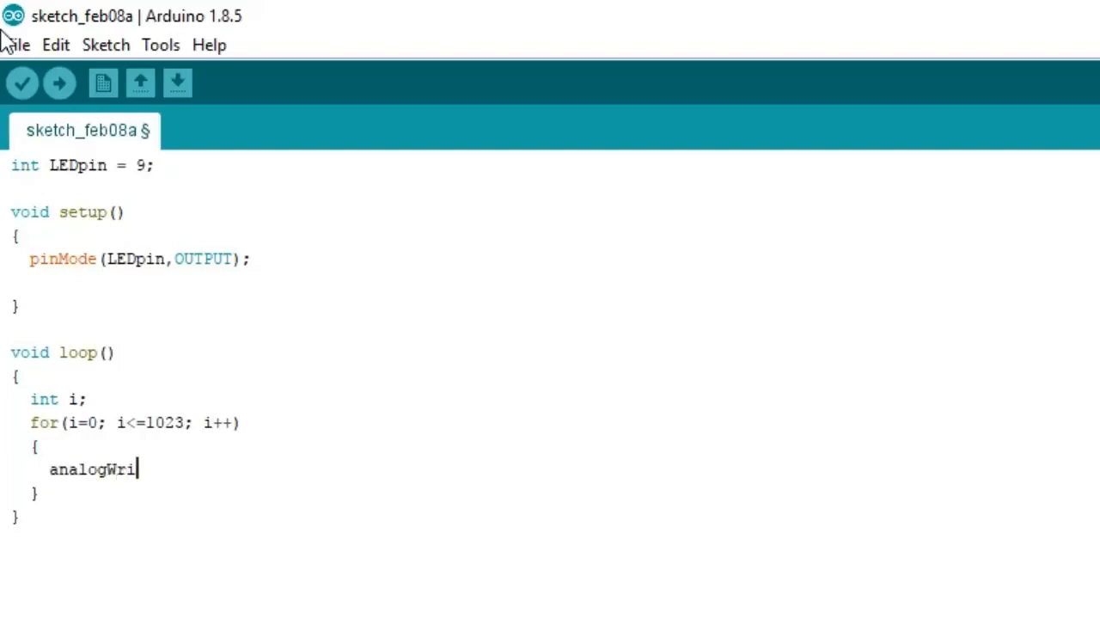
pyautogui.write('te(')
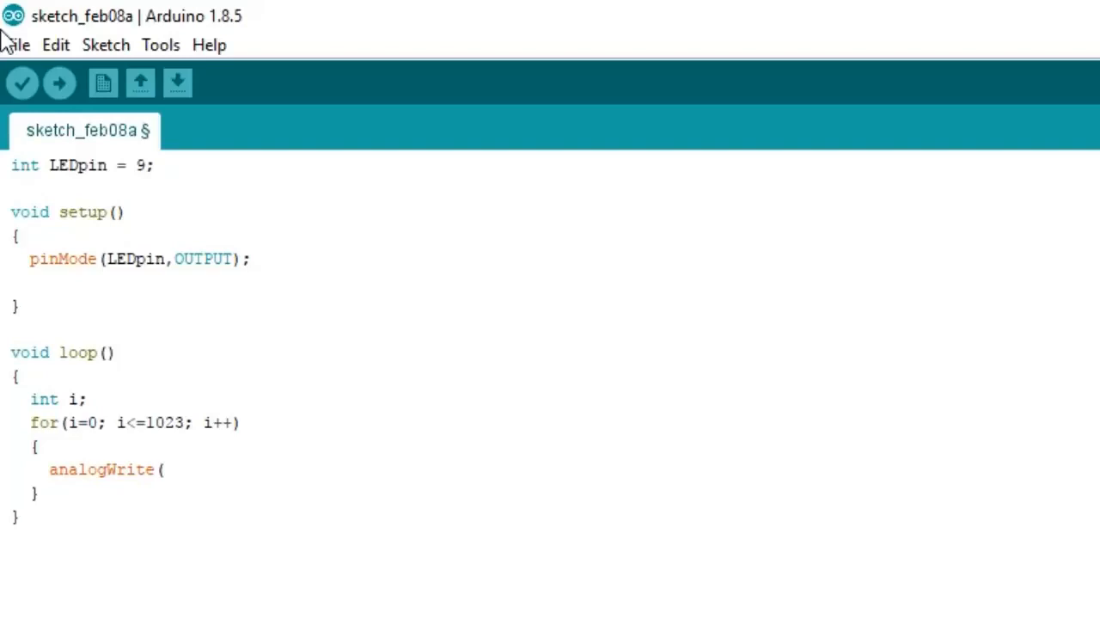
pyautogui.write('LED')
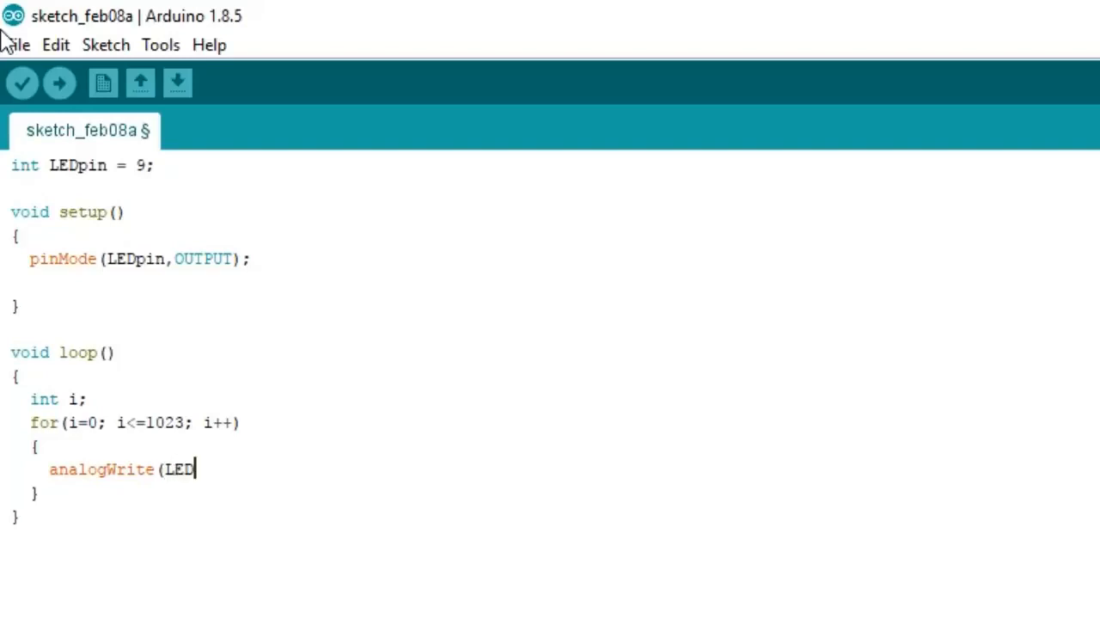
pyautogui.write('pin')
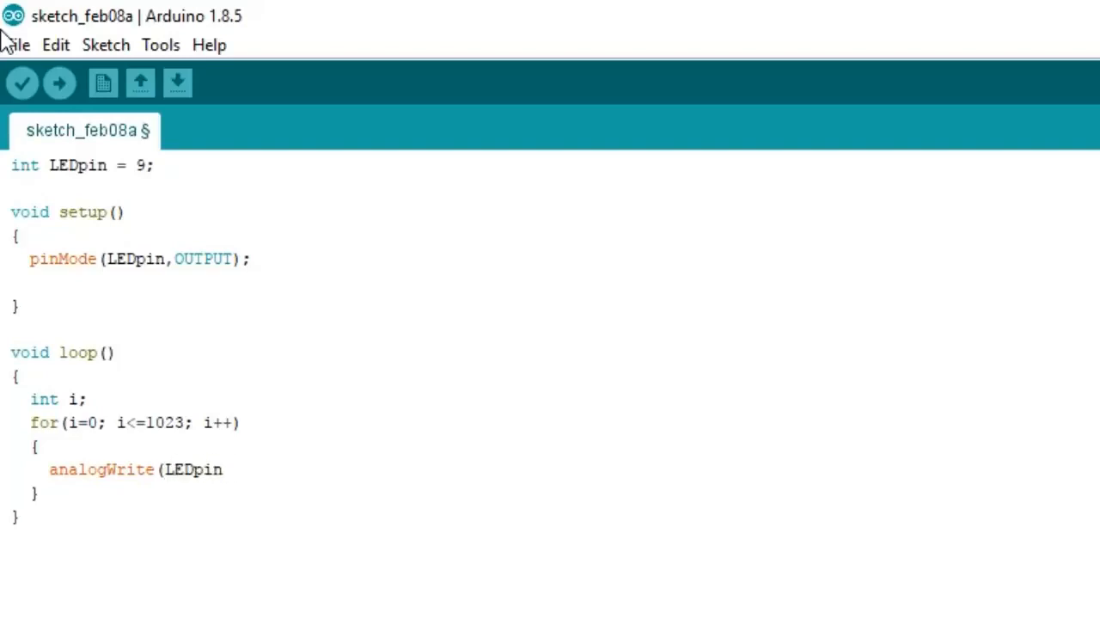
pyautogui.click(224, 469)
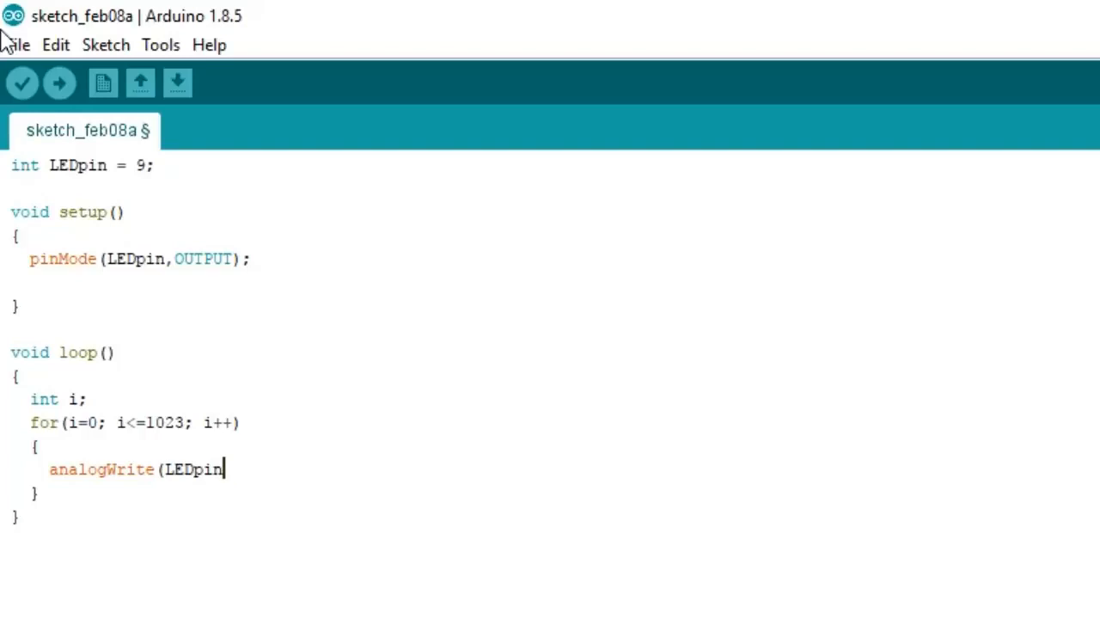
pyautogui.write(',')
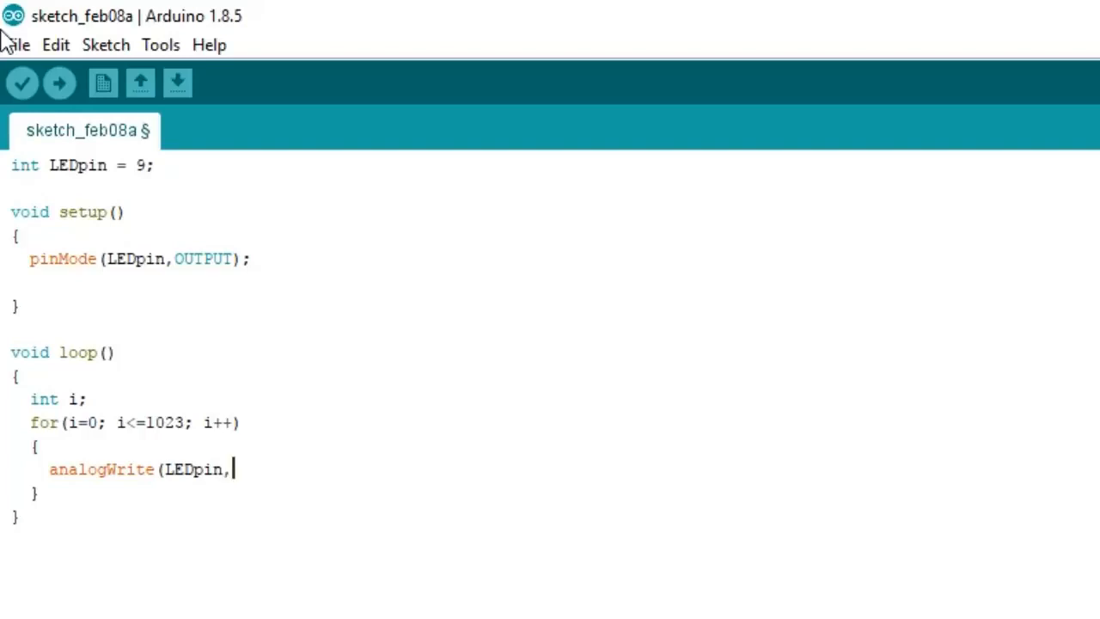
pyautogui.write('i);')
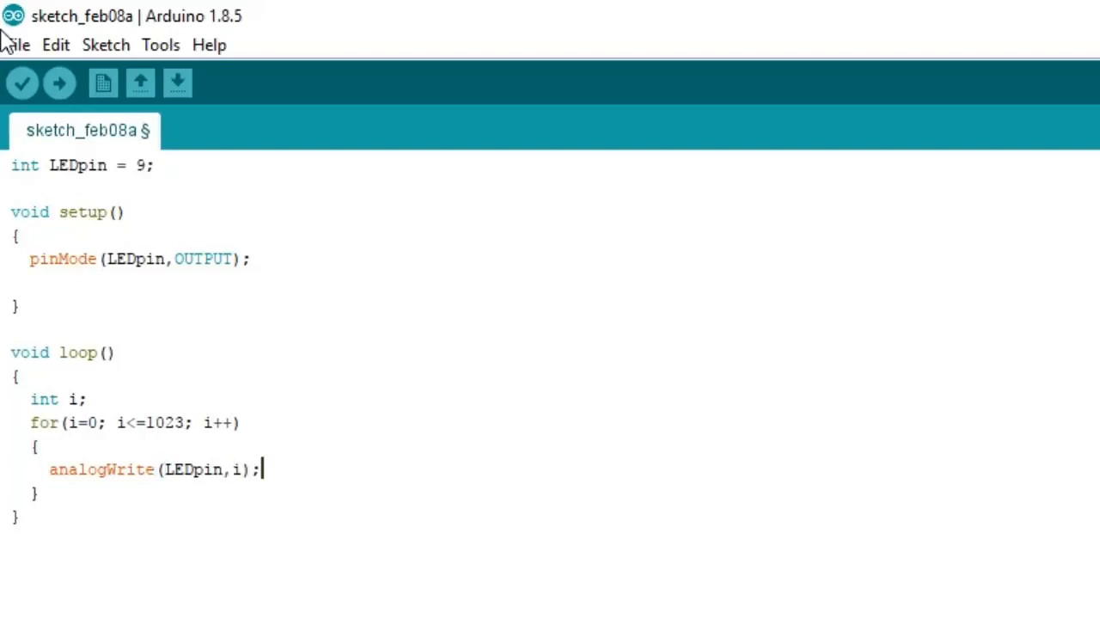
# Step: Add delay(10); after the analogWrite call
pyautogui.write('de')
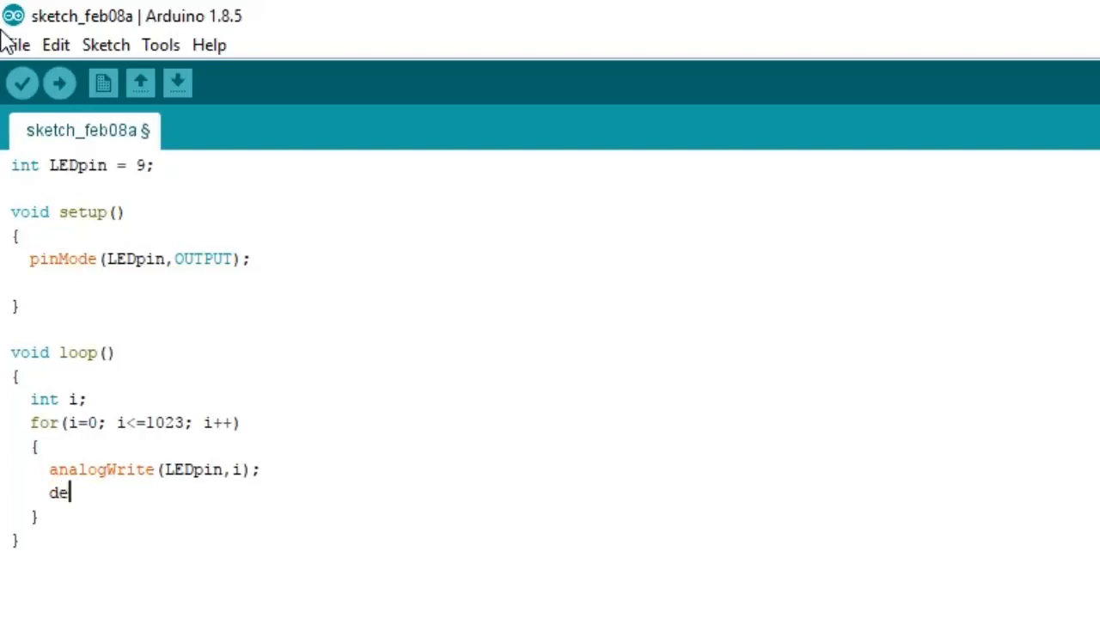
pyautogui.write('lay(')
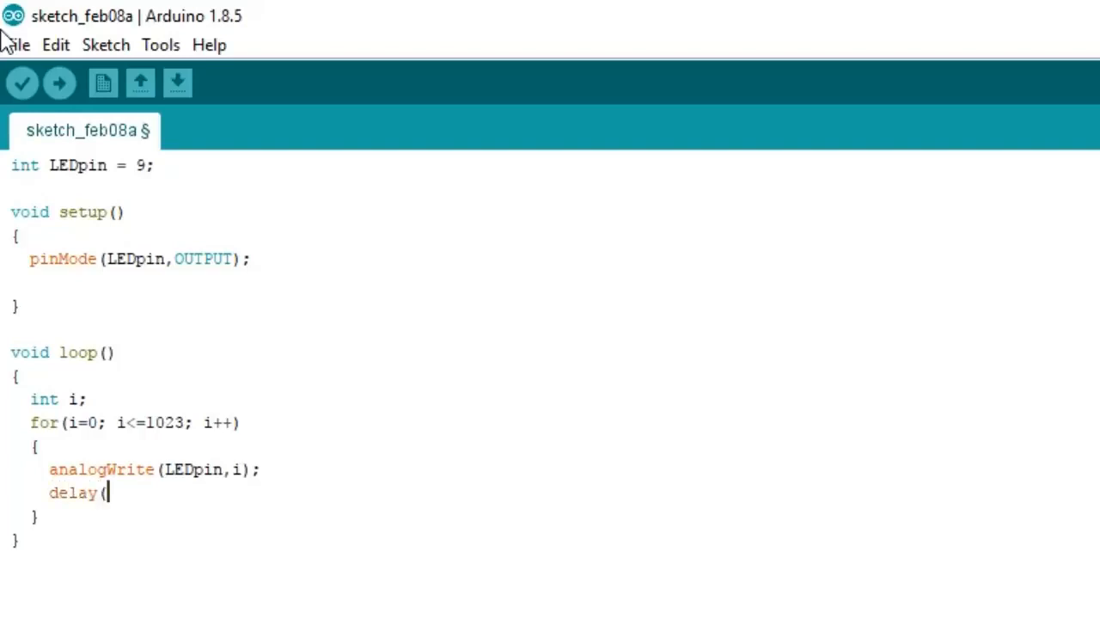
pyautogui.write('10')
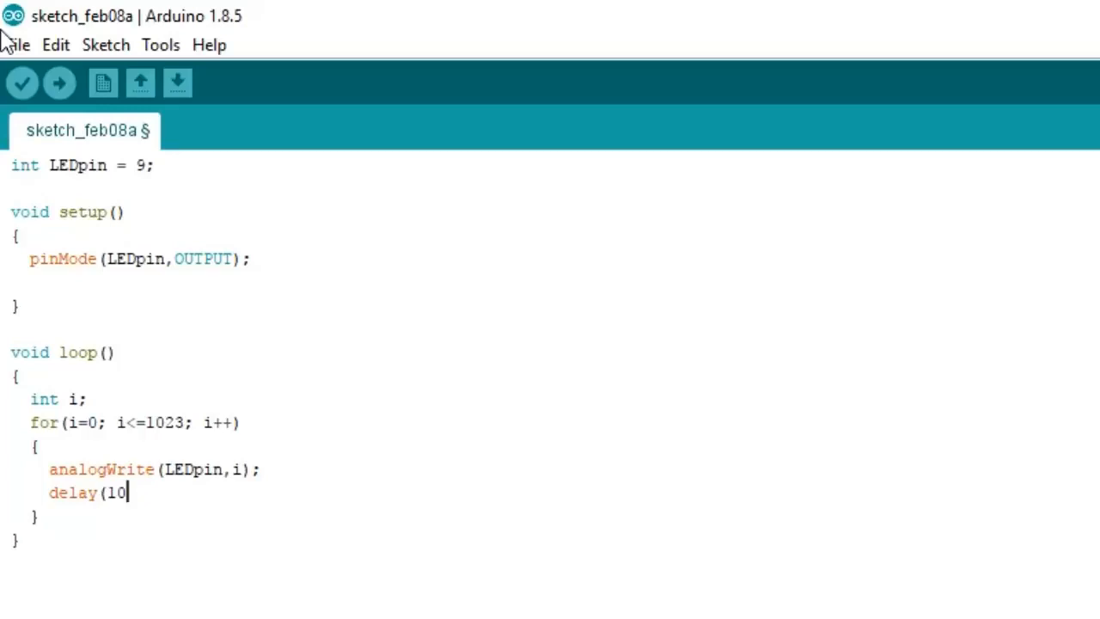
pyautogui.write(');')
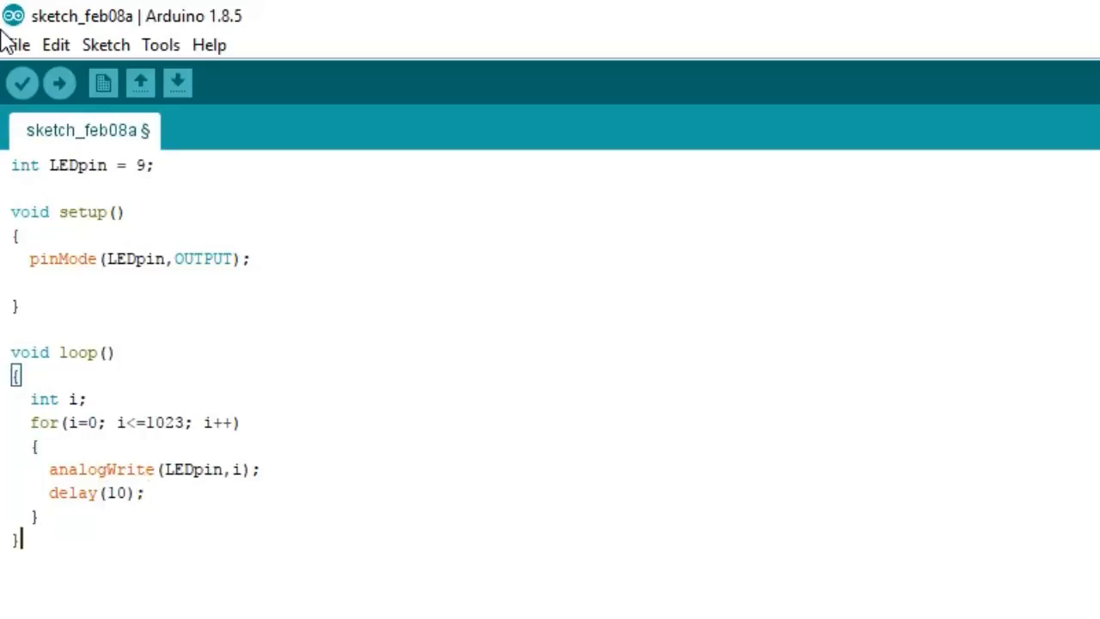
# Step: Write for (i=1023; i>=0; i--) with analogWrite(LEDpin, i); and delay(10);, then dismiss the Tools menu
pyautogui.write('for')
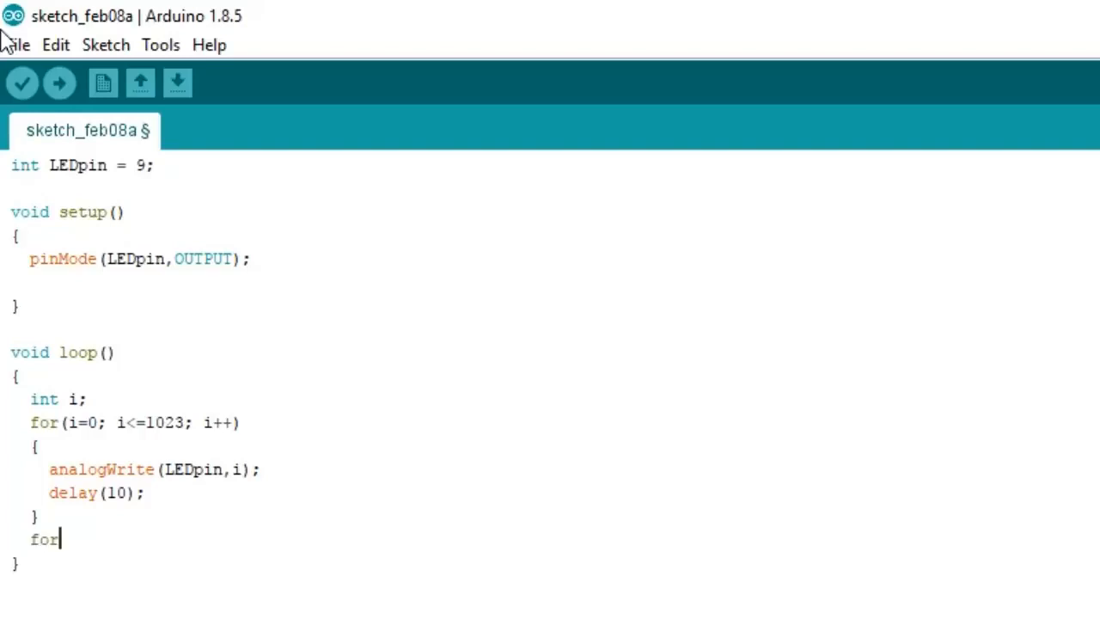
pyautogui.write('(i=1023; i>')
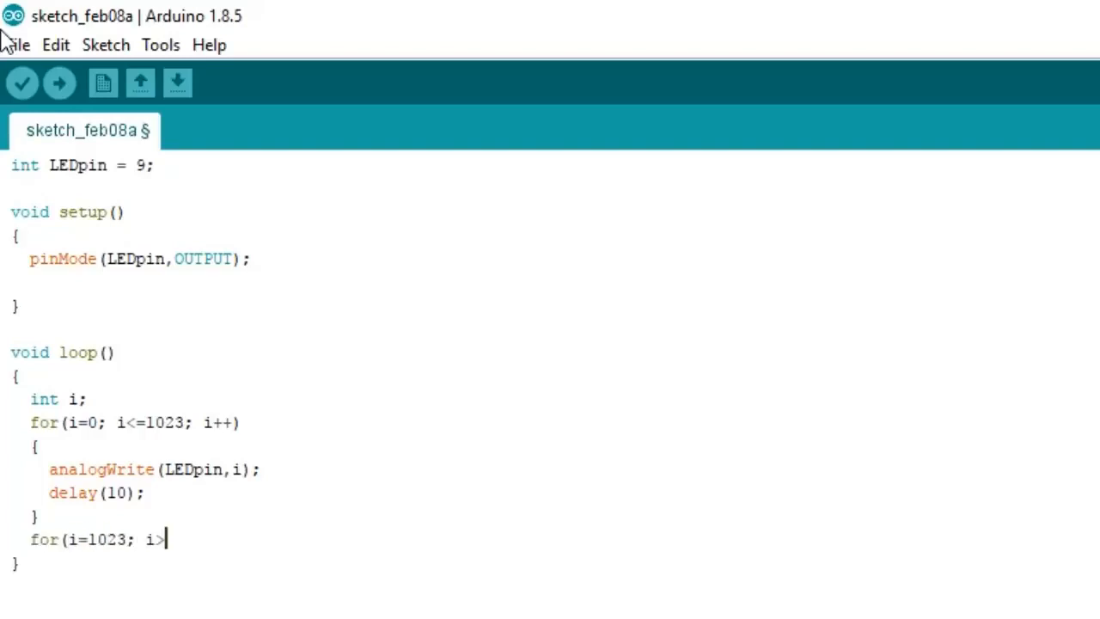
pyautogui.write('=0; i--);')
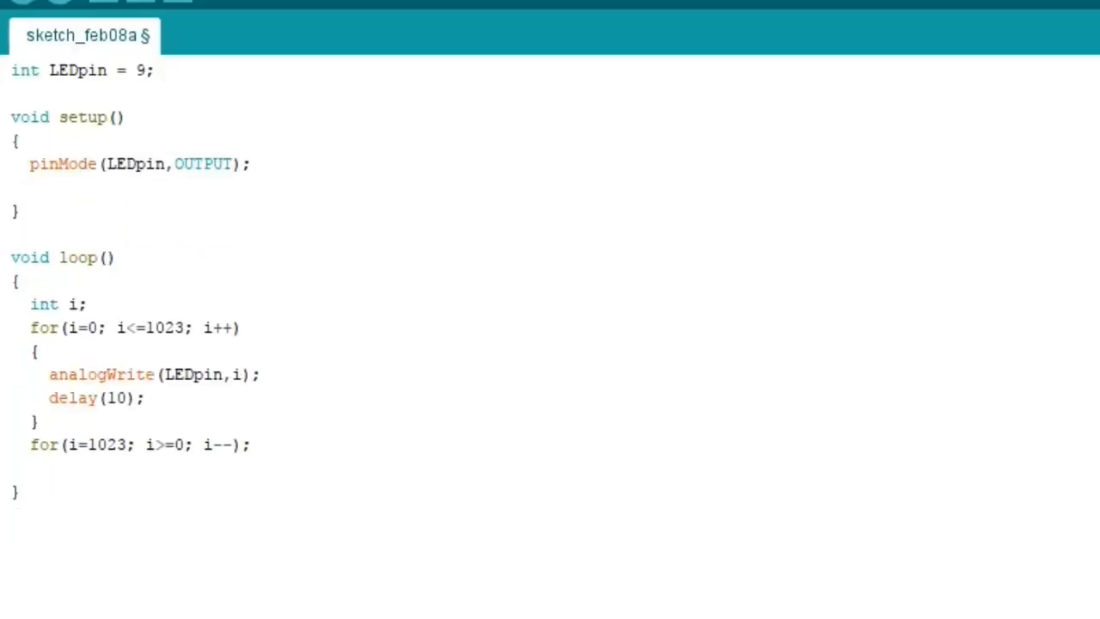
pyautogui.write('dela')
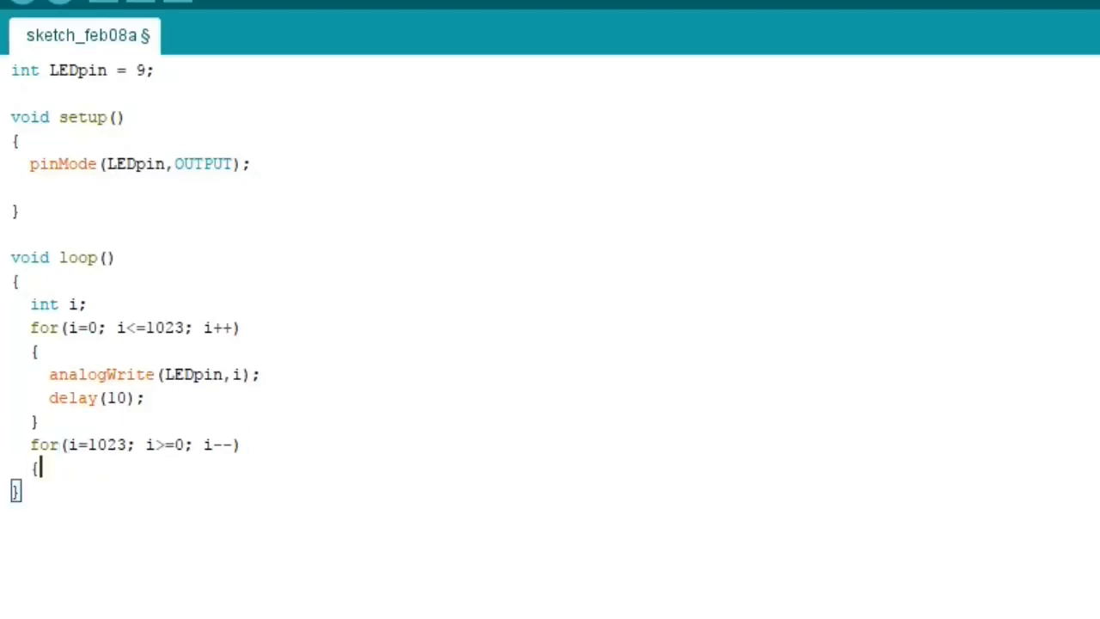
pyautogui.write('analog')
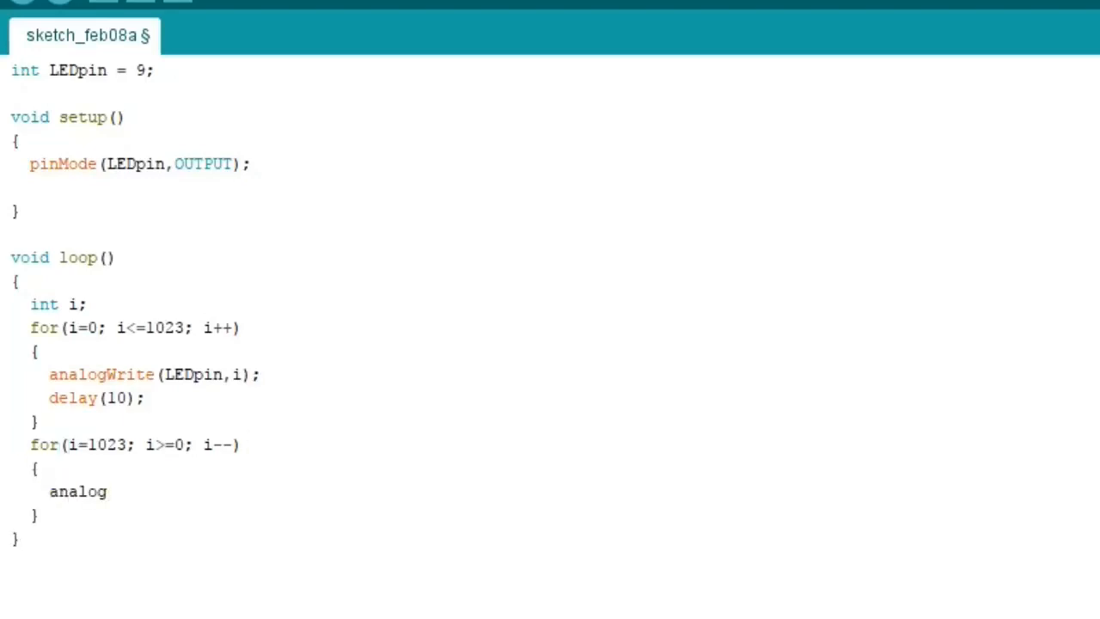
pyautogui.write('Write(LEDpin,i);')
pyautogui.write('delay(10);')
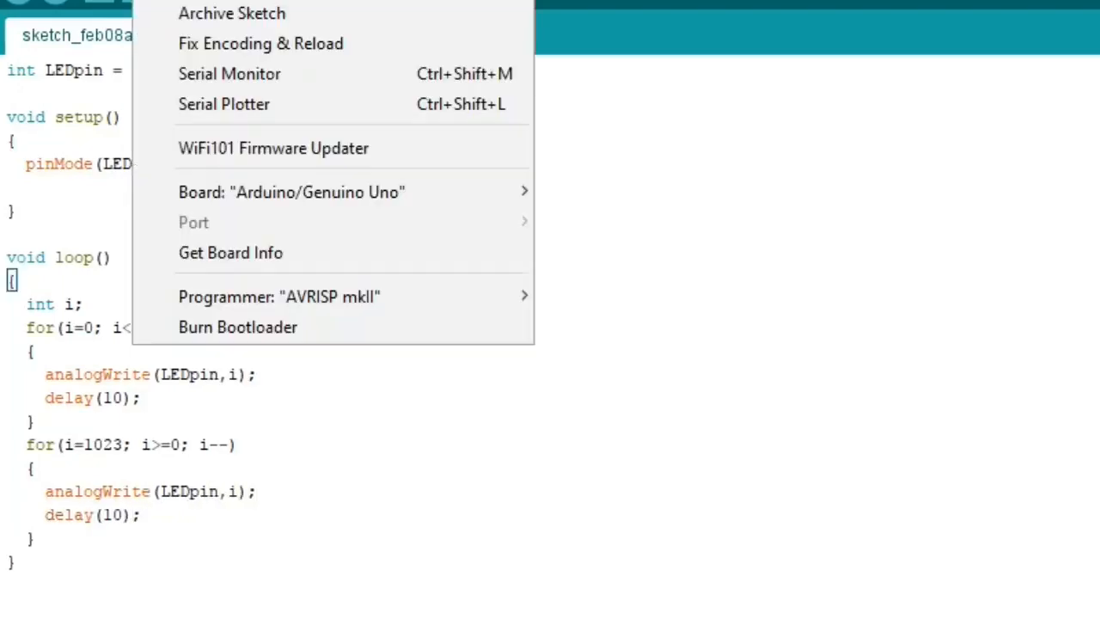
pyautogui.click(700, 301)
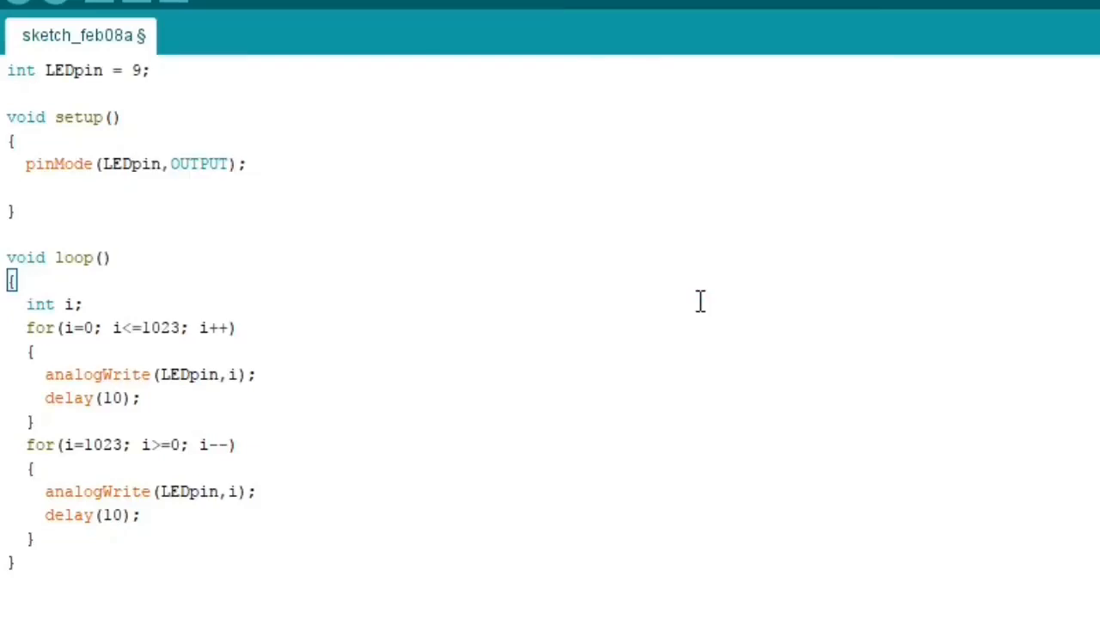